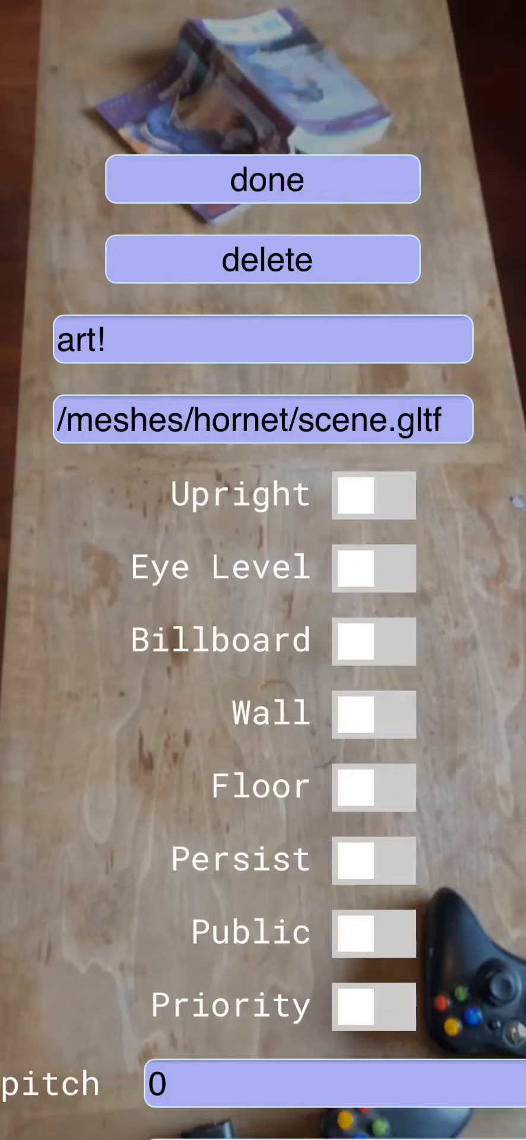
# Select the /meshes/hornet/scene.gltf source path so it can be replaced
pyautogui.click(263, 180)
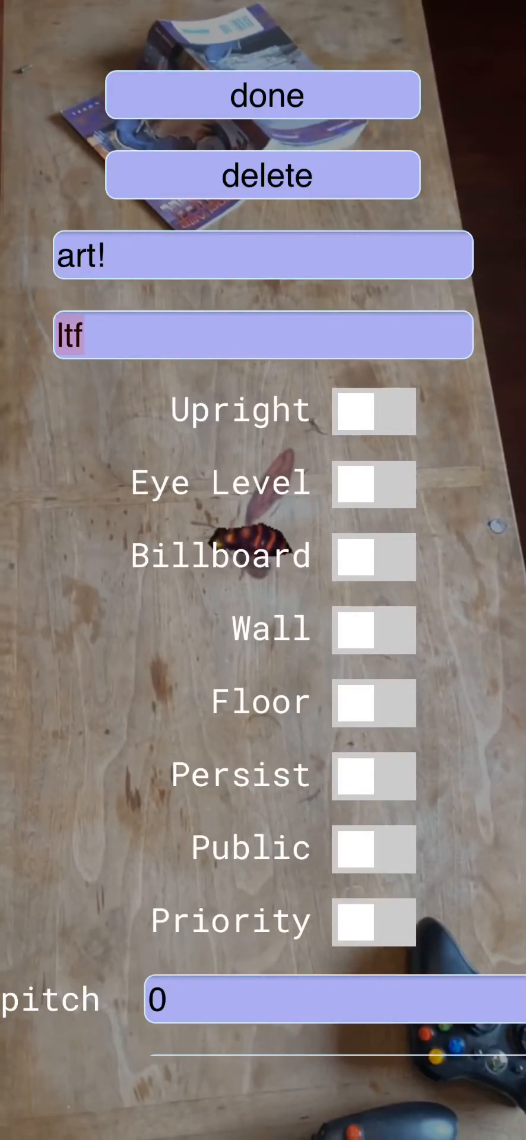
# Set the object's source to "text hello mom" and place the 3D text in the scene
pyautogui.write('te')
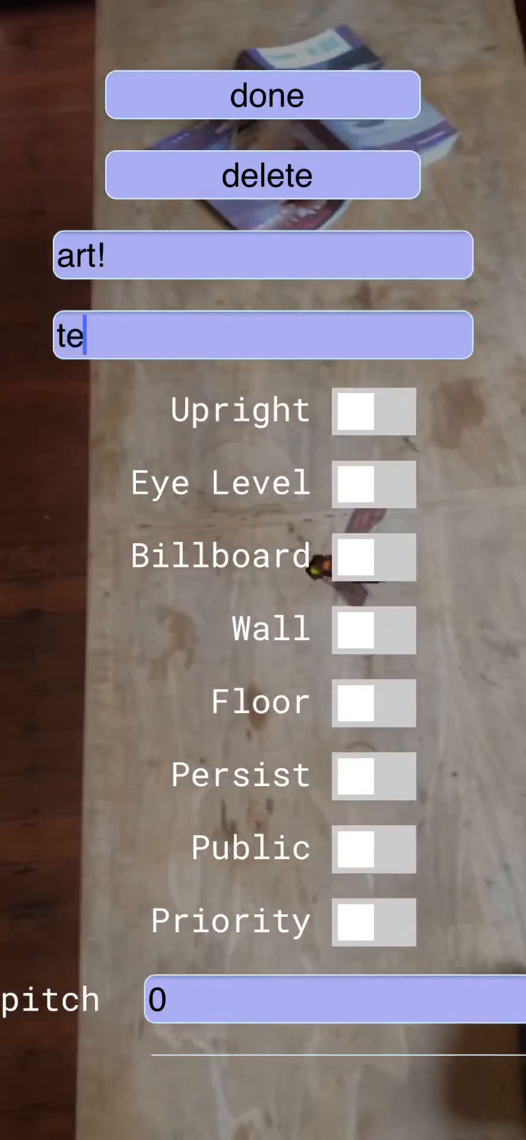
pyautogui.write('xt')
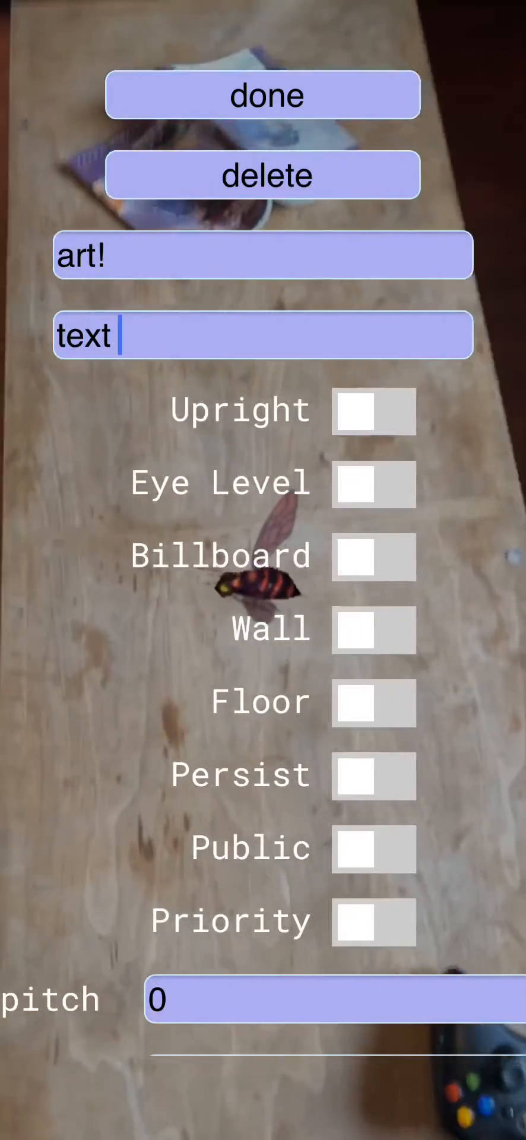
pyautogui.write('hello m')
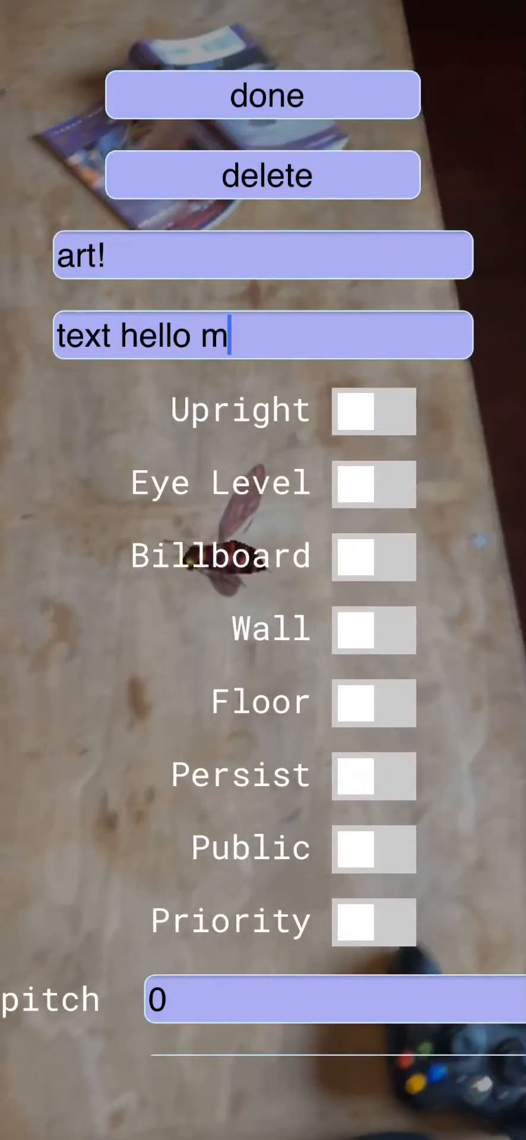
pyautogui.write('om')
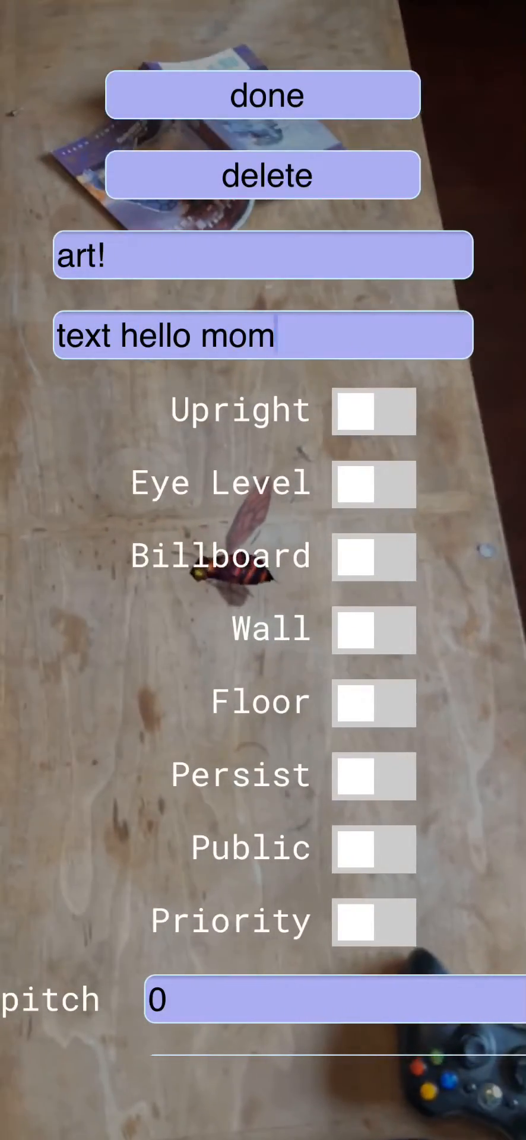
pyautogui.click(266, 95)
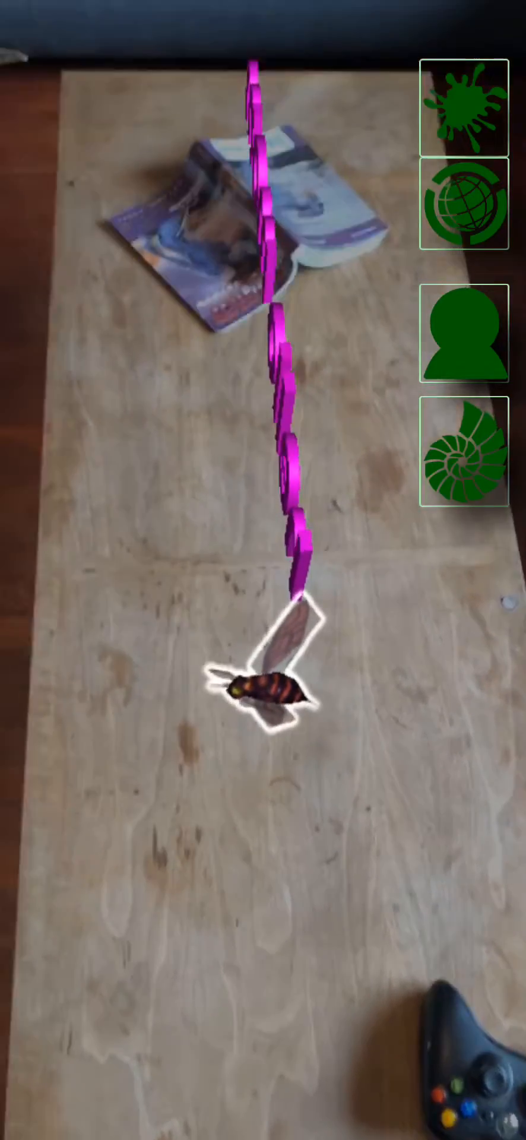